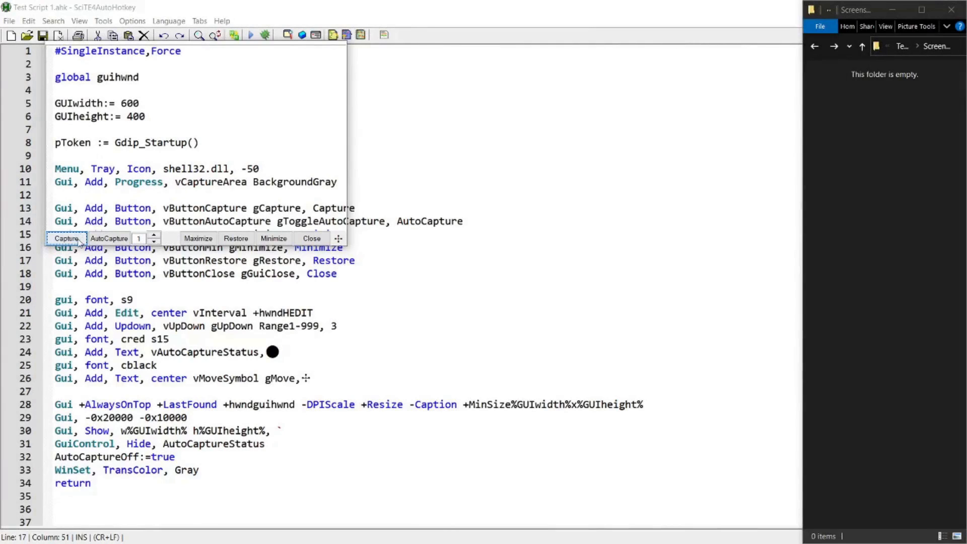
Save screenshots of the top and lower code lines, then start automatic capturing every second.
left_click(66, 238)
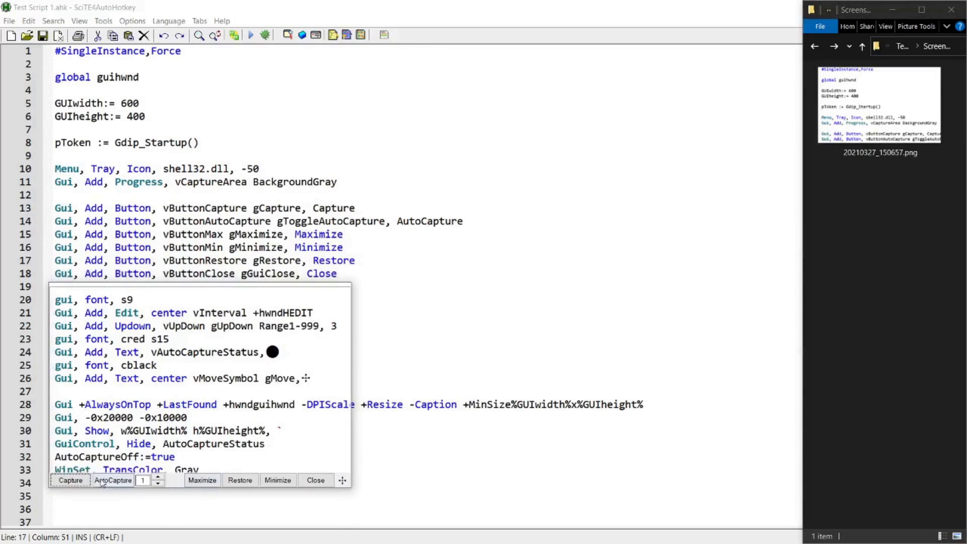
left_click(71, 480)
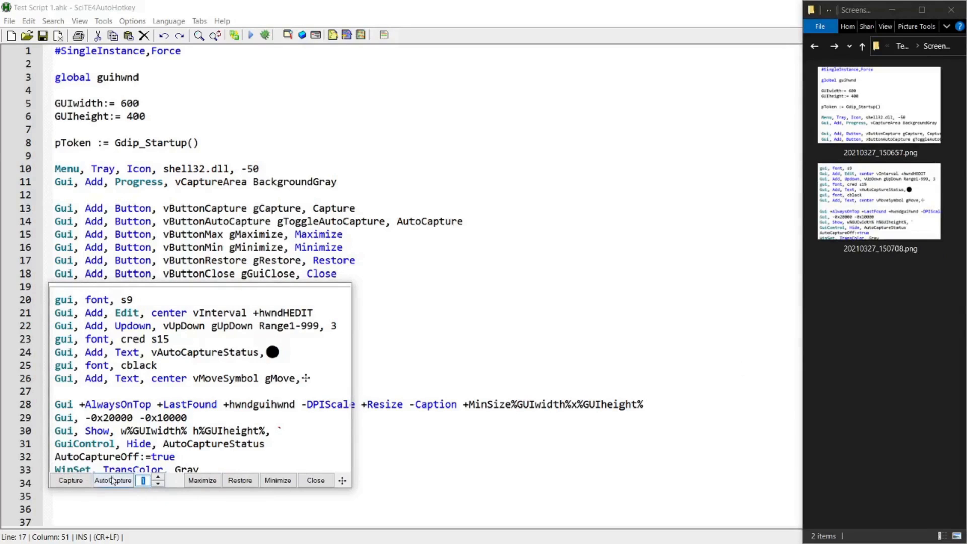
left_click(113, 480)
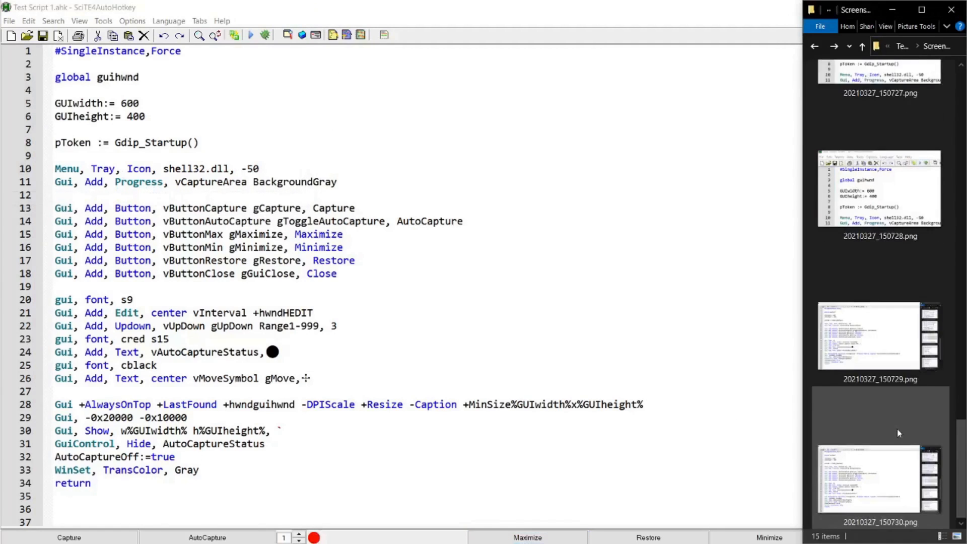
scroll("down", 3)
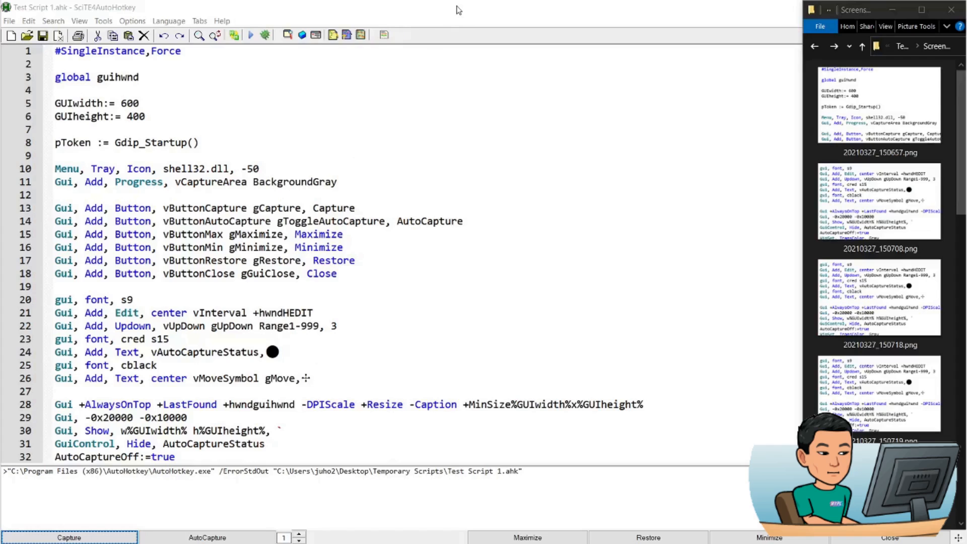
Scroll down through the capture script's code in the editor to read it.
left_click(397, 312)
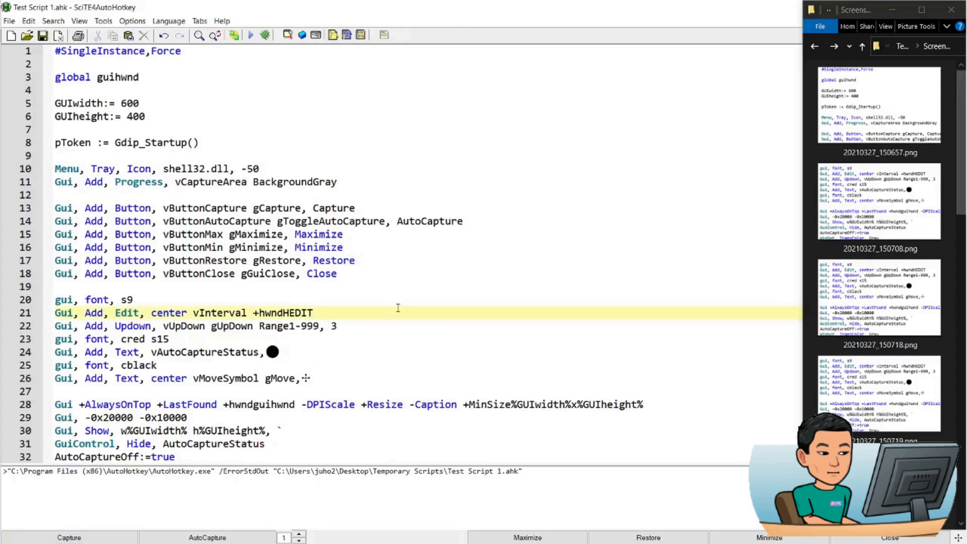
scroll("down", 3)
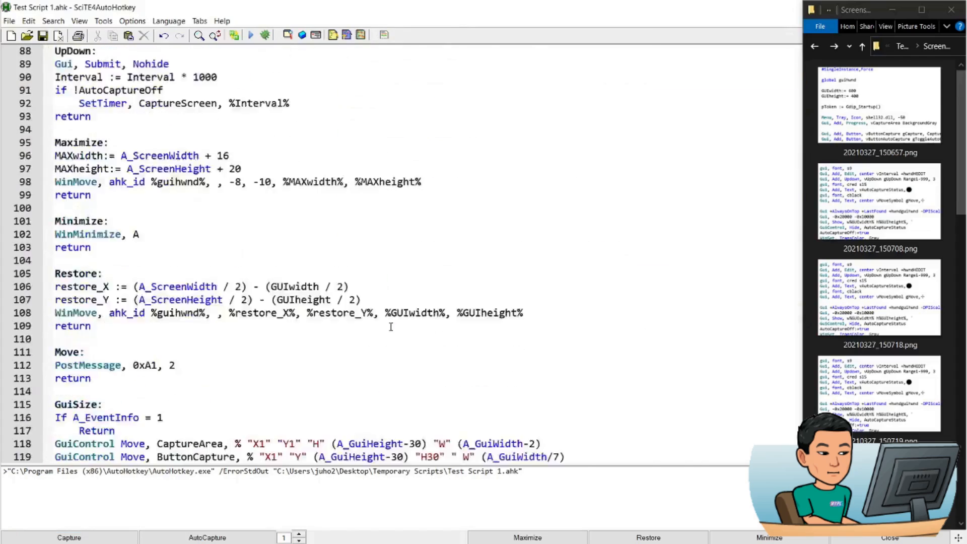
scroll("down", 3)
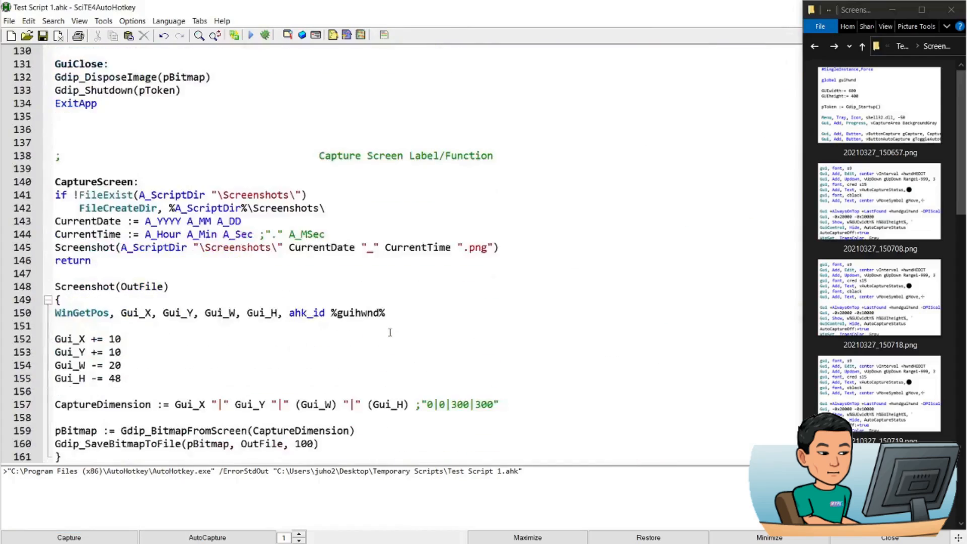
scroll("down", 3)
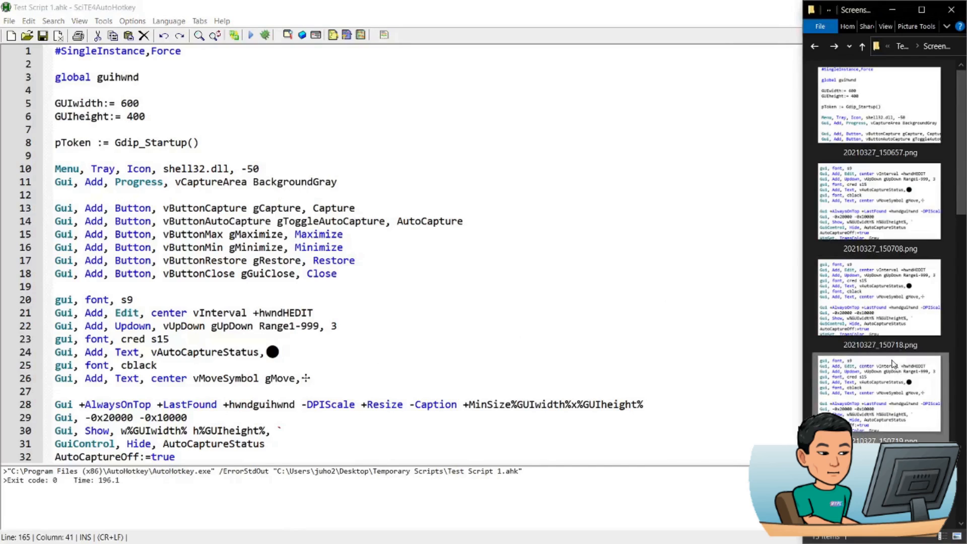
Delete the Screenshots folder from Temporary Scripts and relaunch the capture script.
left_click(863, 46)
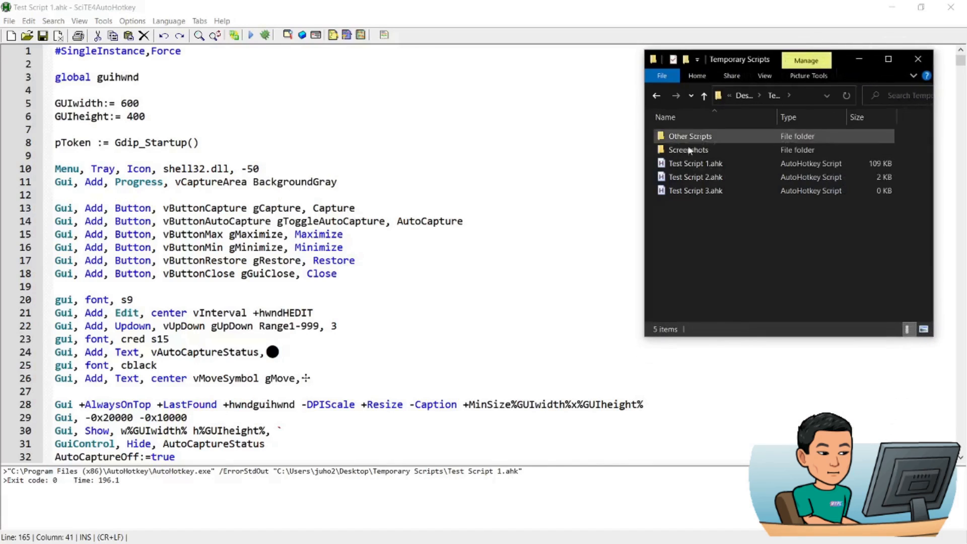
left_click(689, 149)
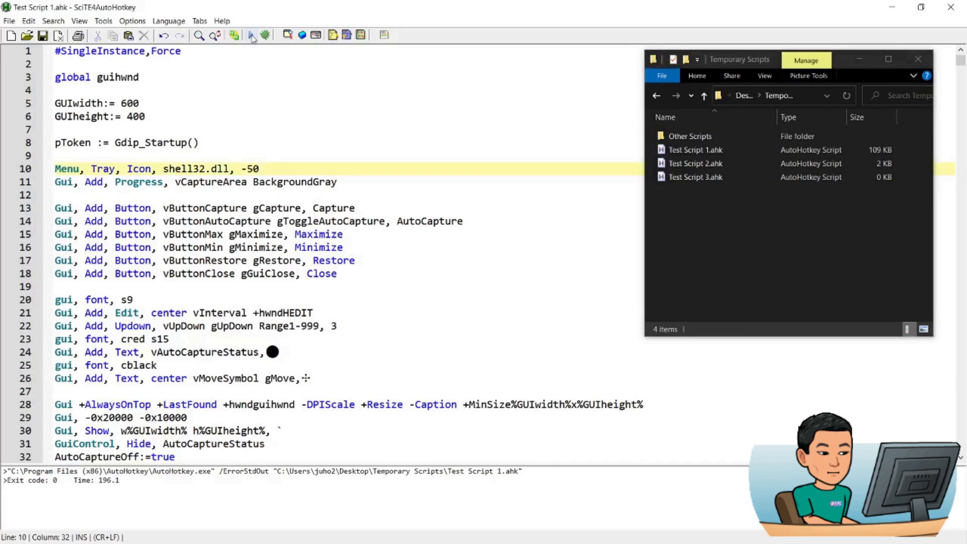
left_click(251, 34)
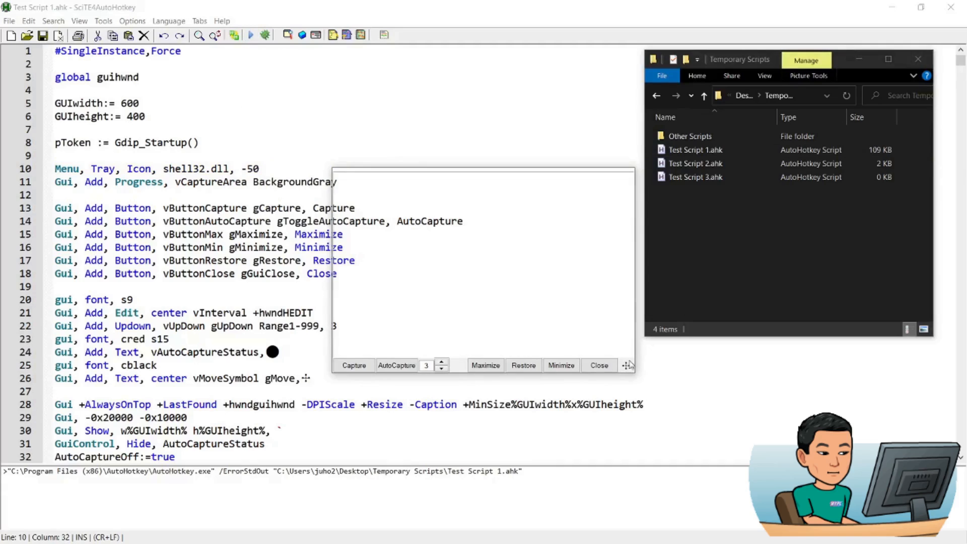
mouse_move(628, 369)
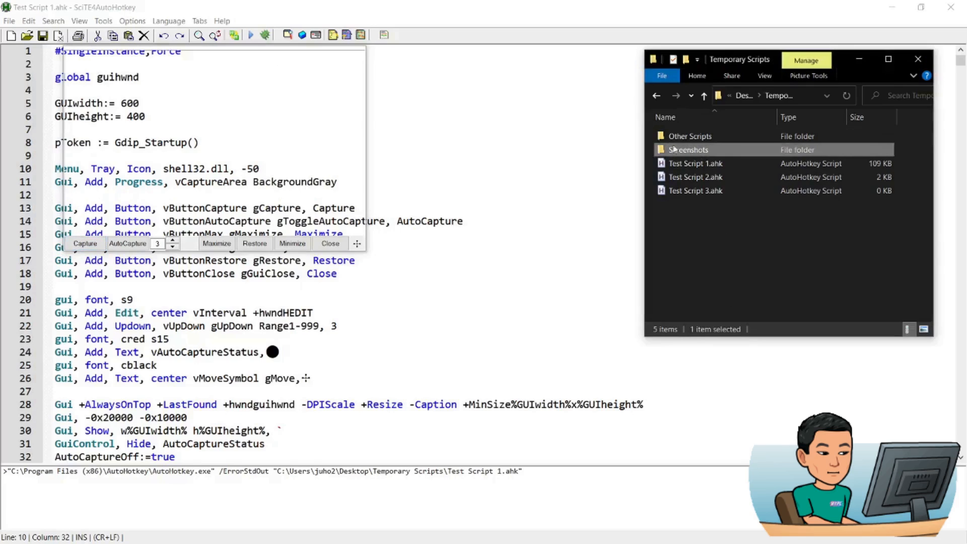
mouse_move(683, 152)
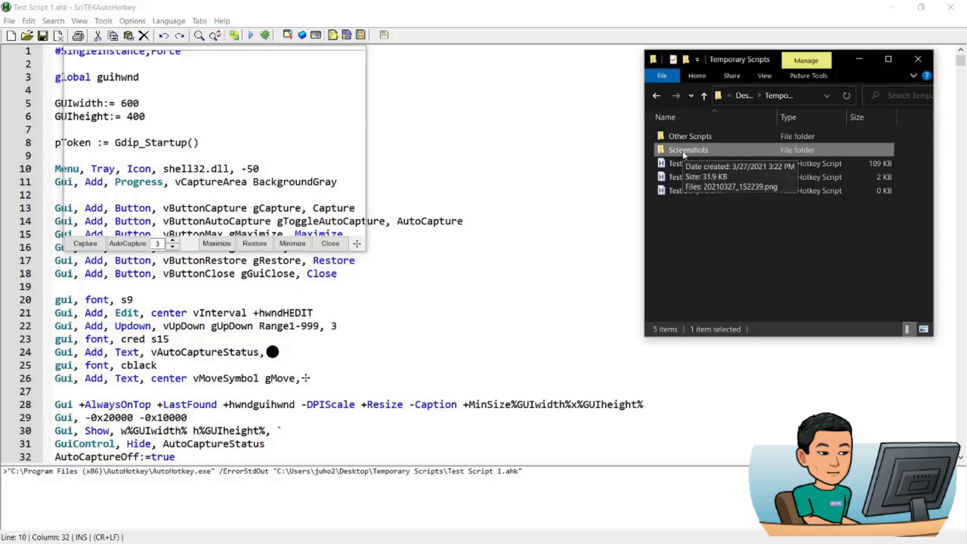
Open the newly recreated Screenshots folder holding the first captured PNG.
double_click(689, 149)
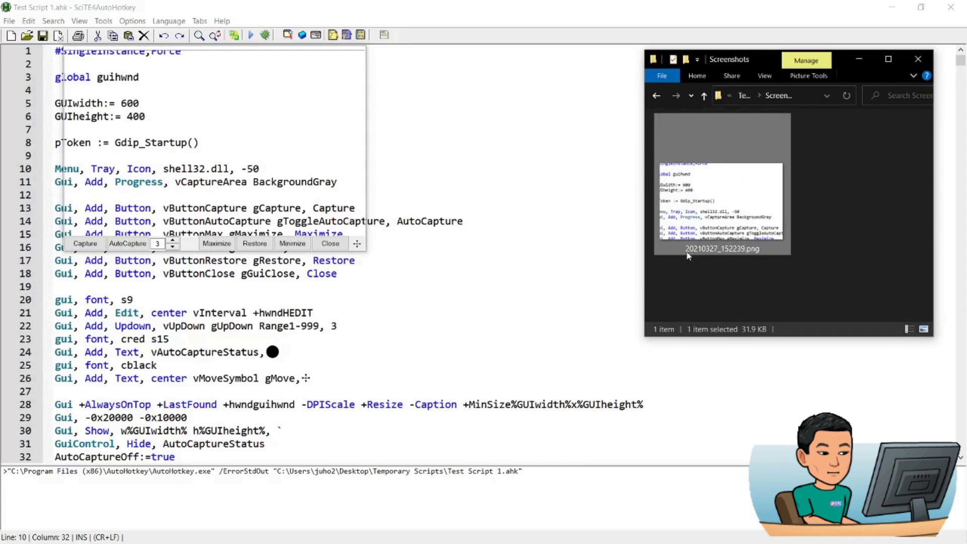
mouse_move(734, 253)
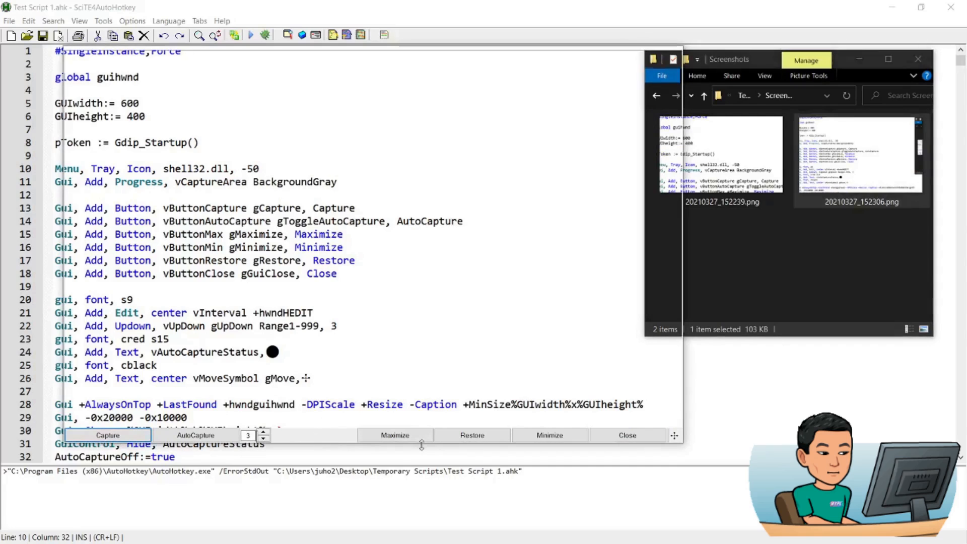
mouse_move(312, 441)
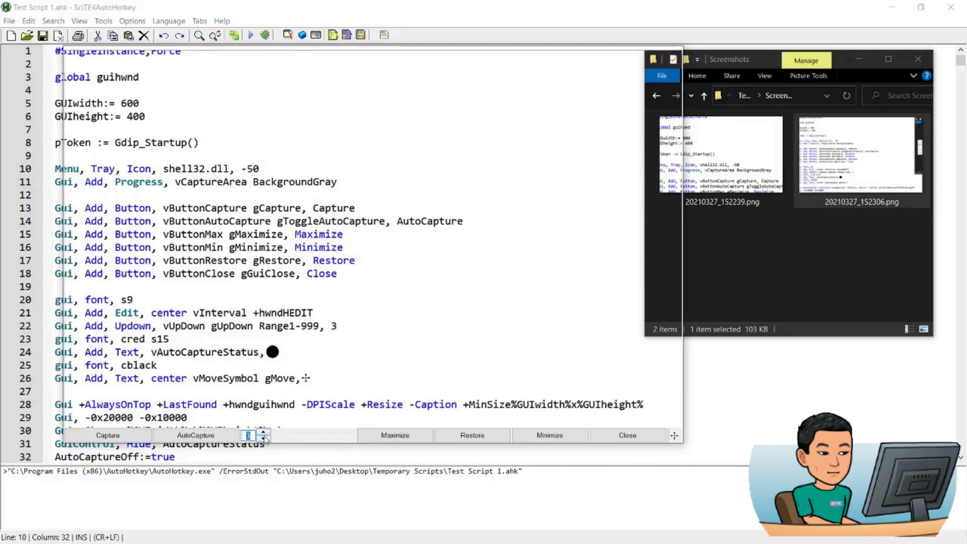
Set the automatic capture interval to 3 seconds.
left_click(264, 432)
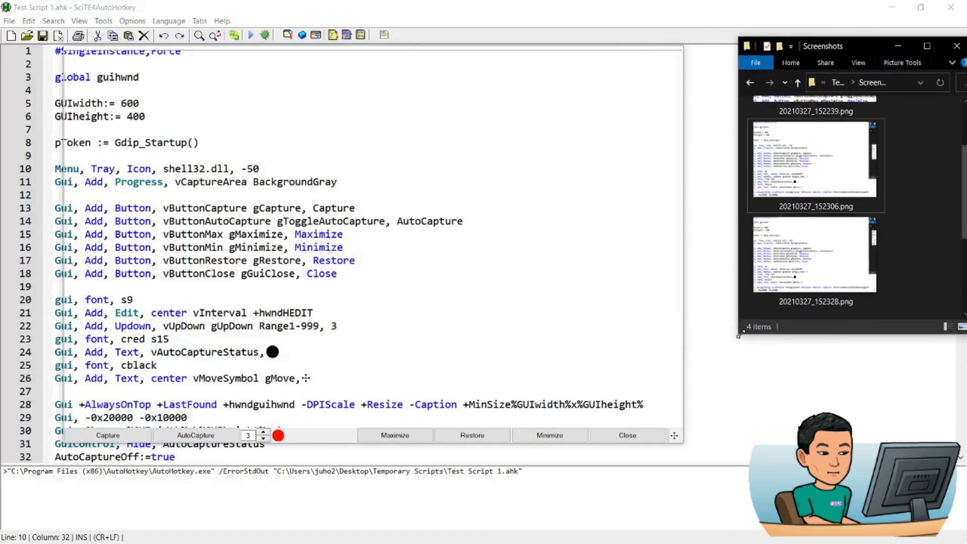
Drag the Explorer folder window into the captured area and back while auto-captures accumulate.
scroll("down", 3)
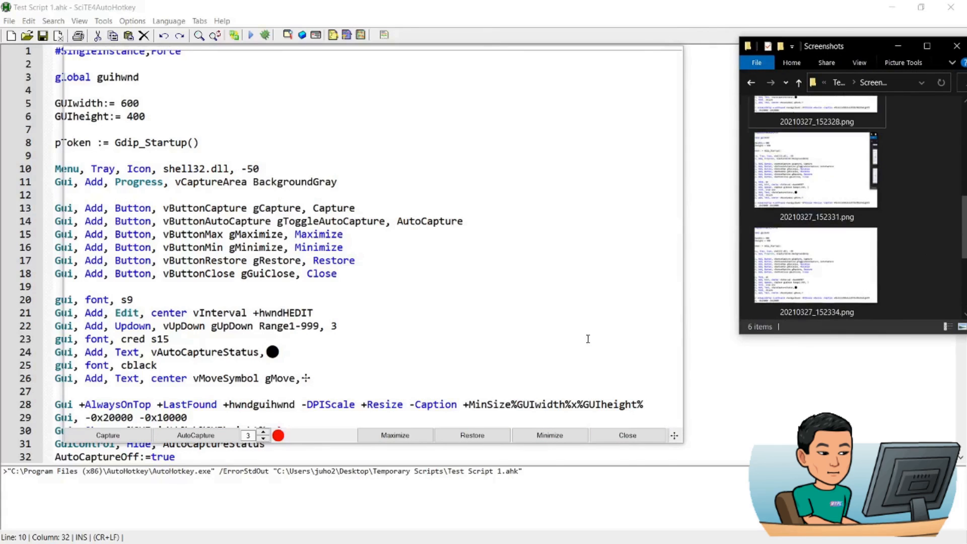
left_click_drag(823, 45, 439, 136)
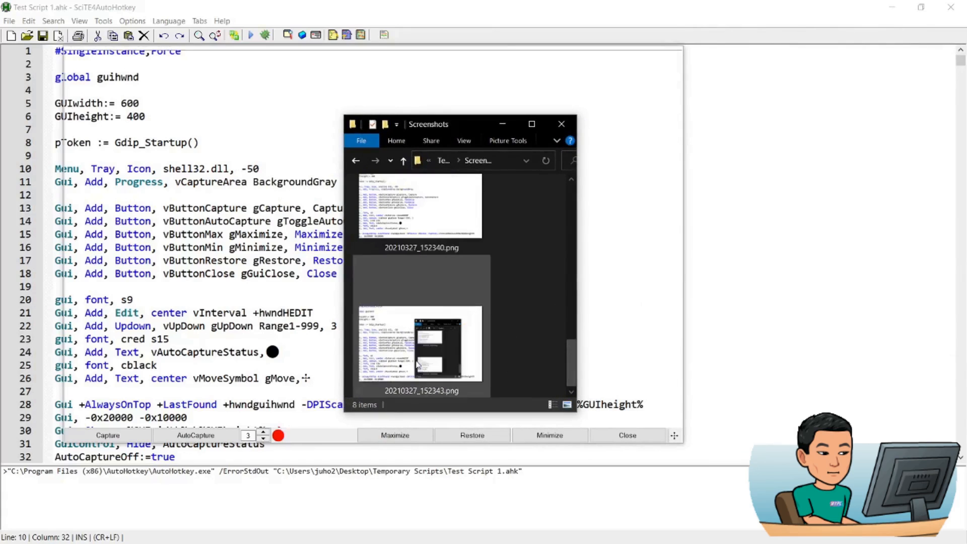
left_click_drag(459, 123, 825, 144)
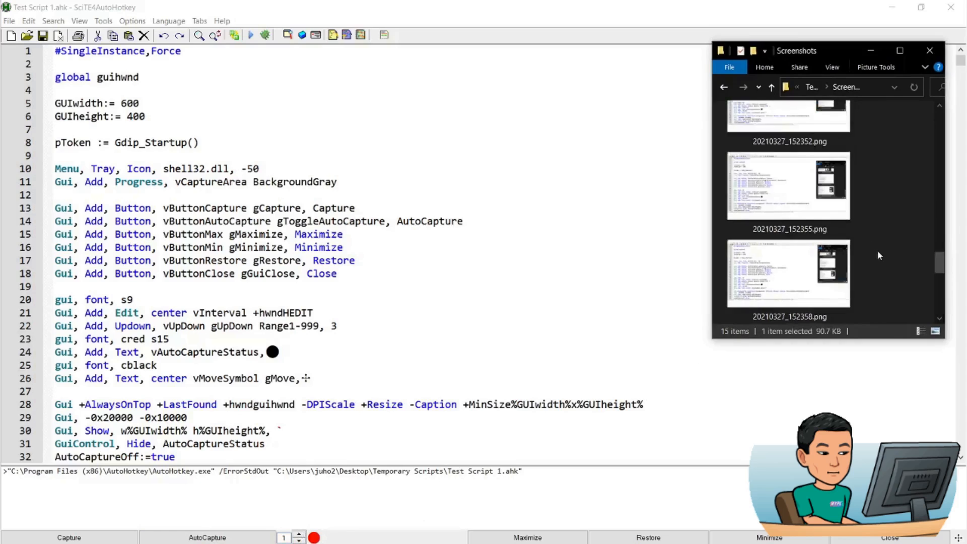
scroll("down", 3)
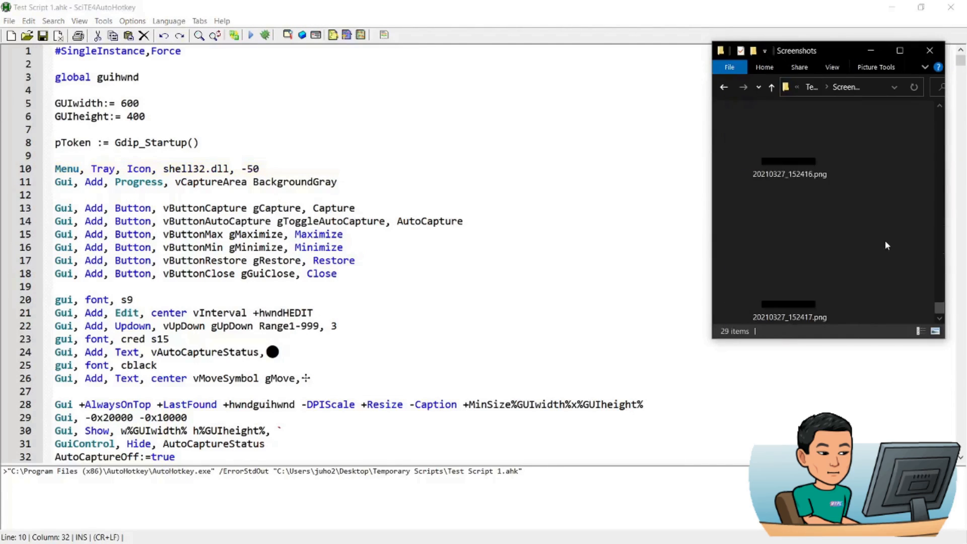
Watch screenshots accumulate in Explorer, then close the capture frame to stop capturing.
left_click(789, 235)
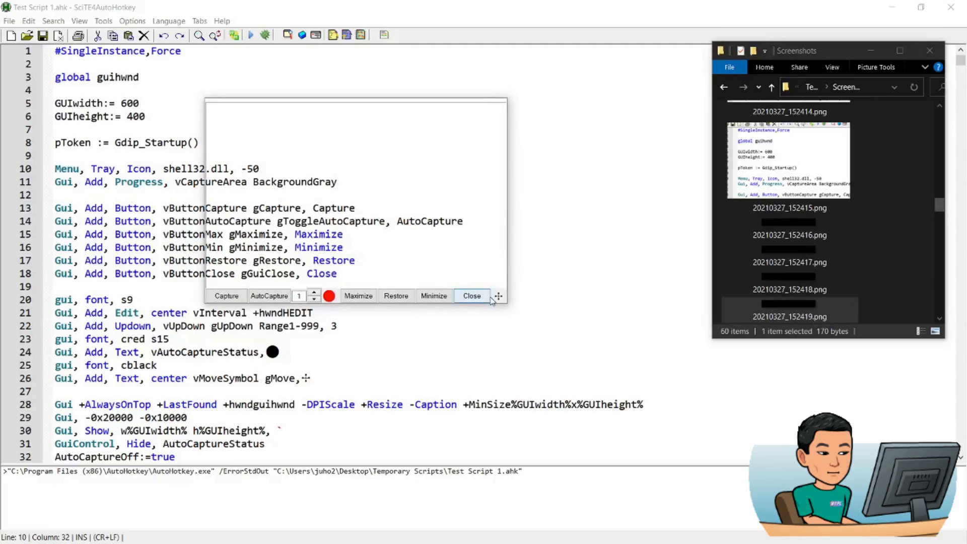
left_click(270, 297)
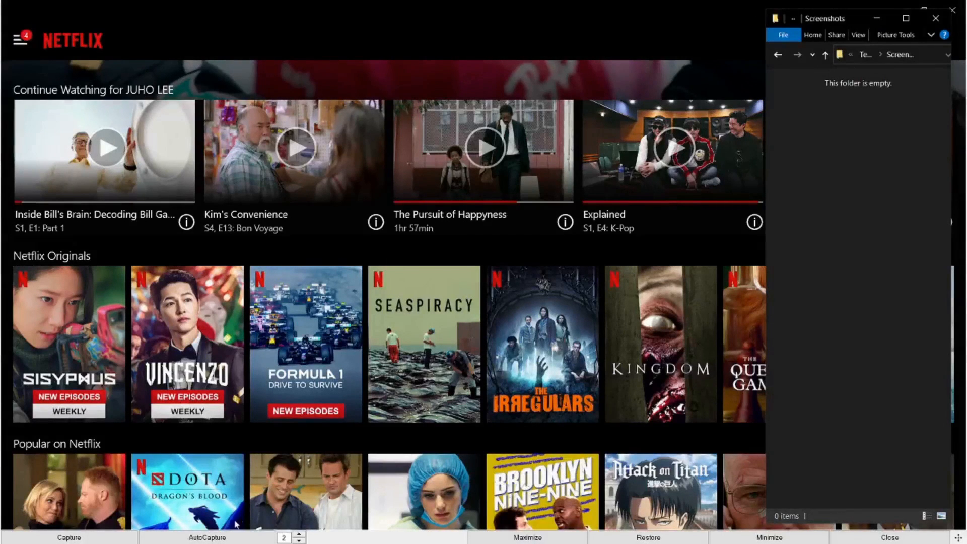
Start auto-capture every 2 seconds, play the Inside Bill's Brain episode and pick a saved frame.
left_click(206, 537)
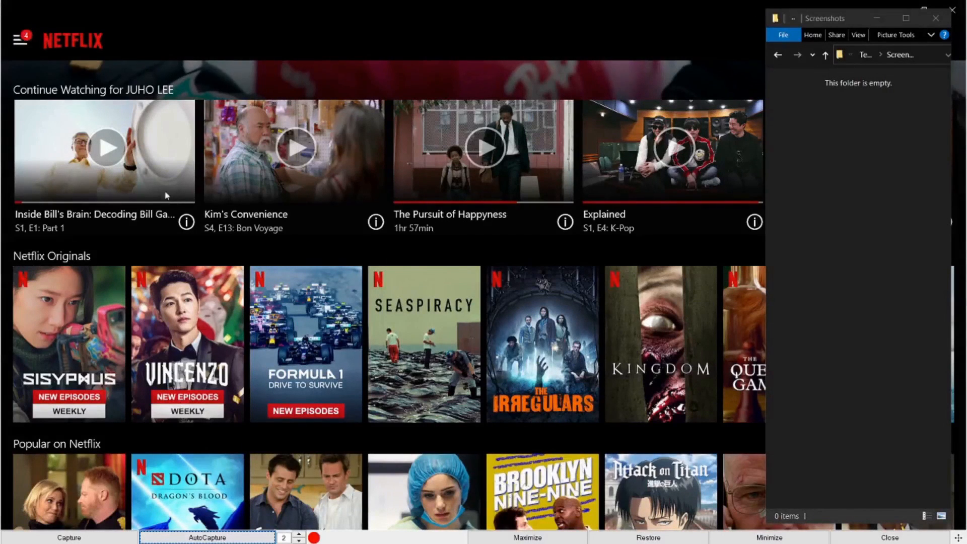
left_click(105, 149)
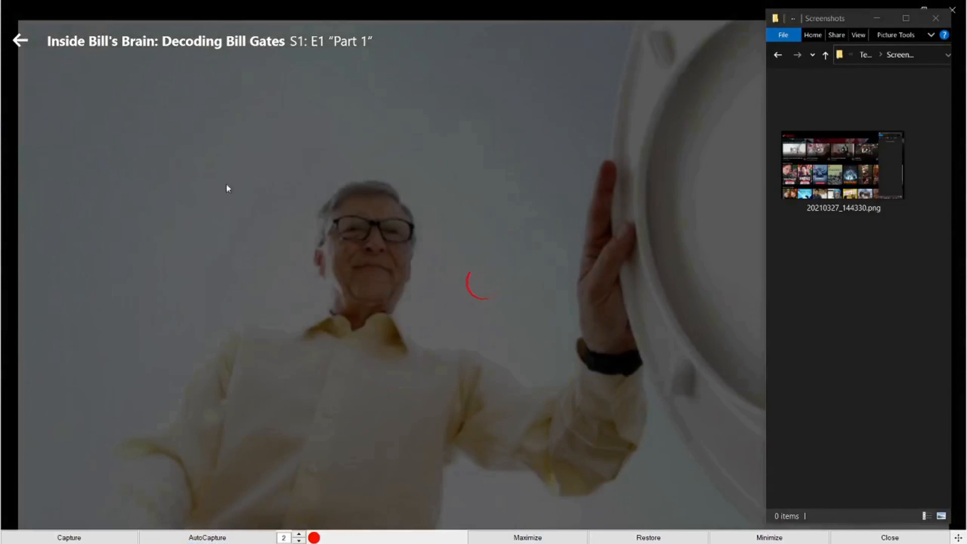
left_click(69, 537)
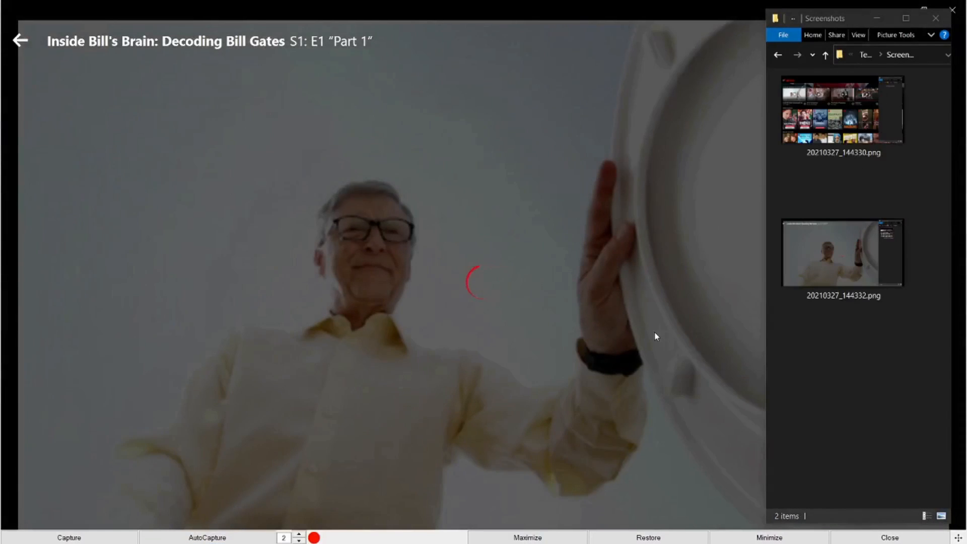
left_click(69, 537)
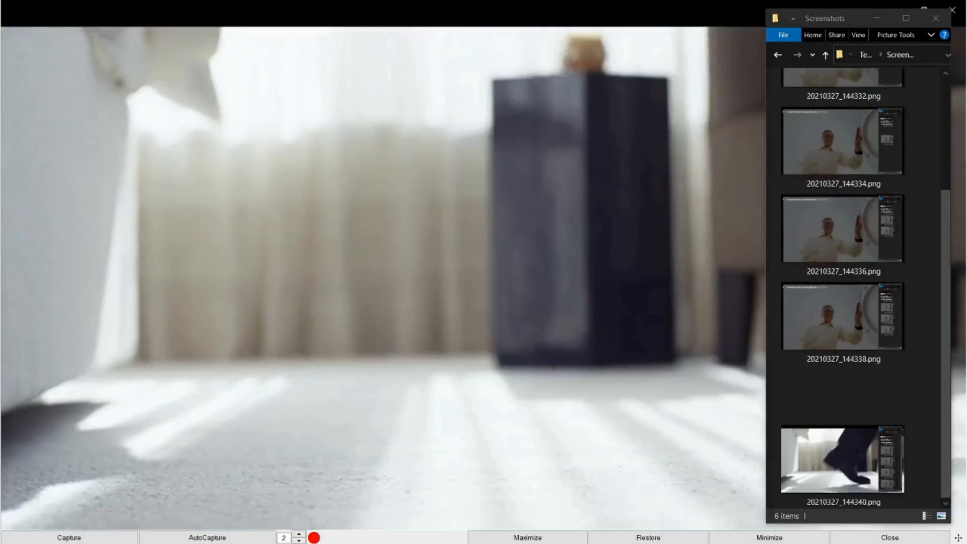
left_click(842, 376)
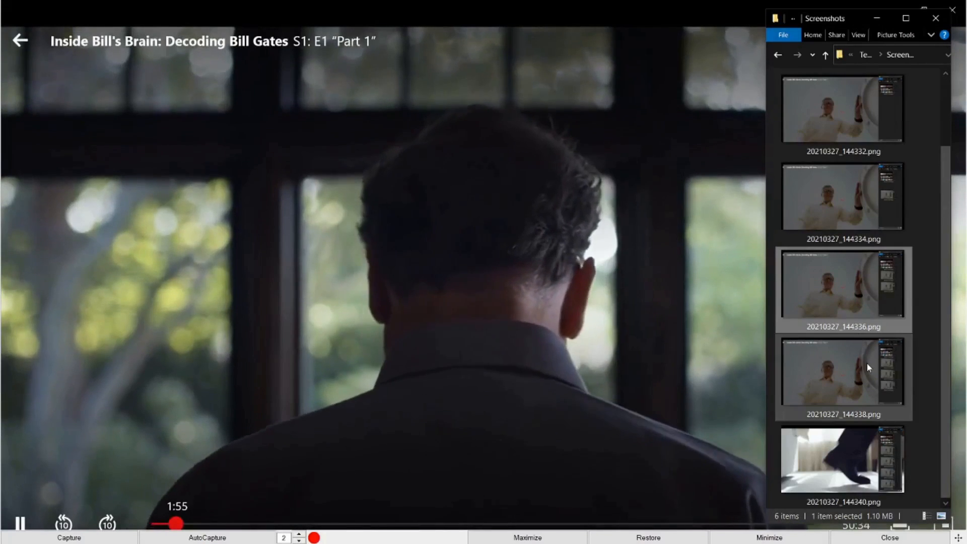